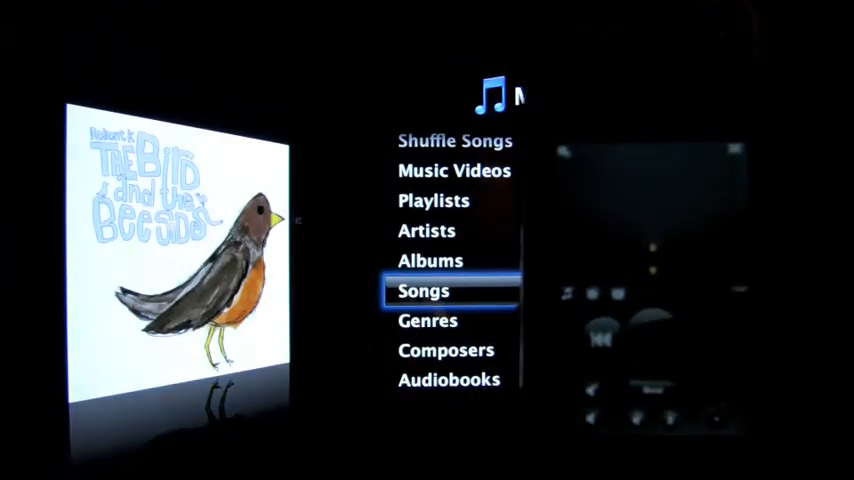
- Select Songs in the Music menu and scroll down through the song list
{"action": "left_click", "coordinate": [424, 292]}
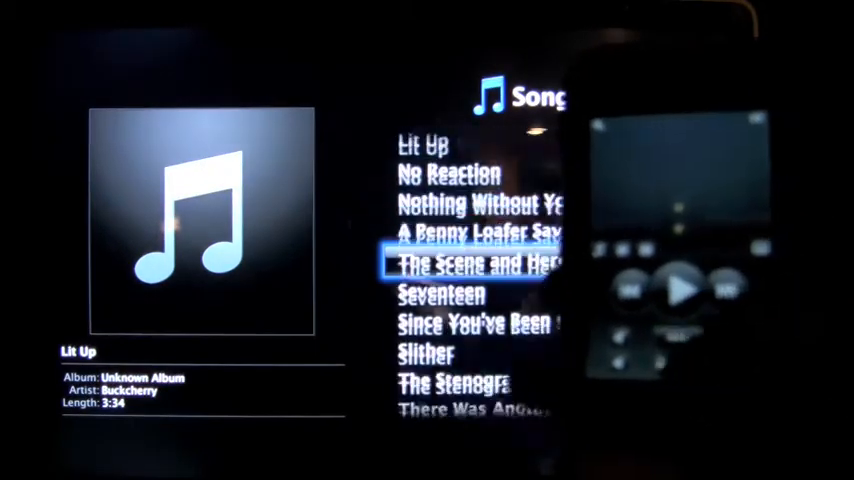
{"action": "scroll", "scroll_direction": "down", "scroll_amount": 3}
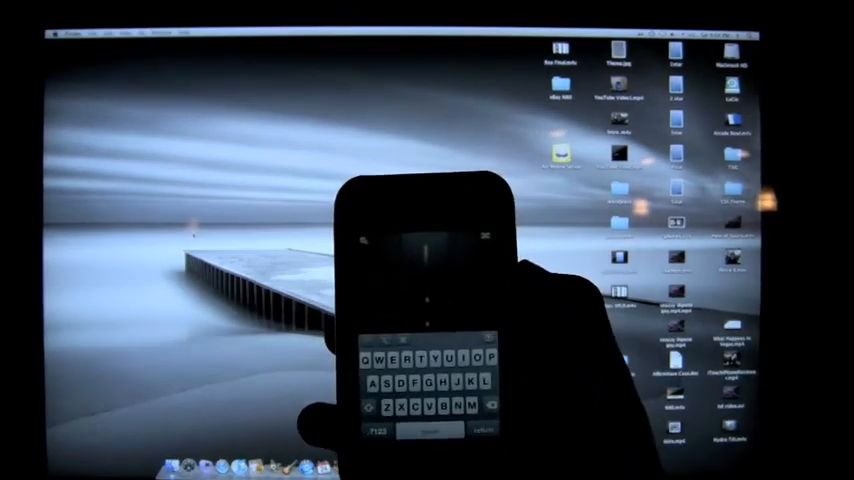
{"action": "right_click", "coordinate": [200, 250]}
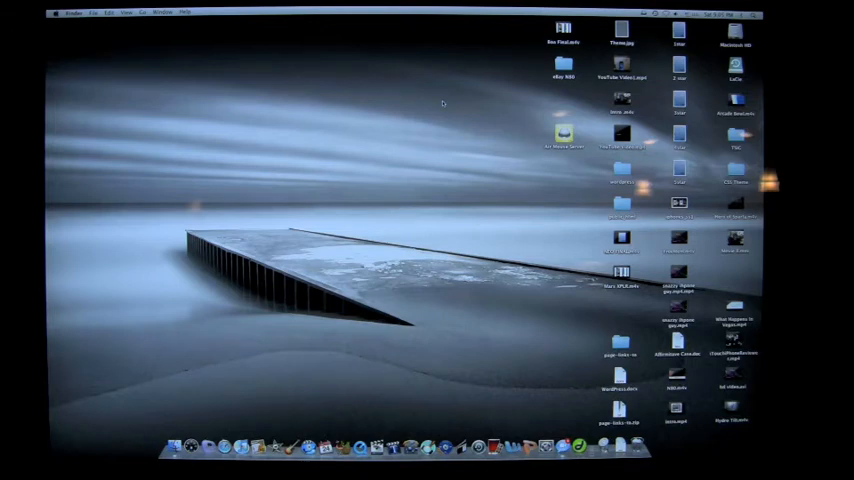
{"action": "mouse_move", "coordinate": [246, 372]}
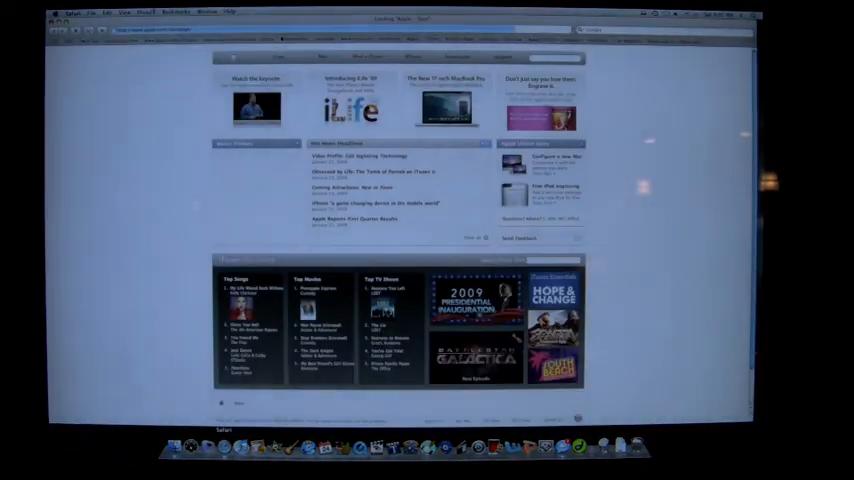
- Revisit the Air Mouse website from Safari's History menu
{"action": "left_click", "coordinate": [146, 12]}
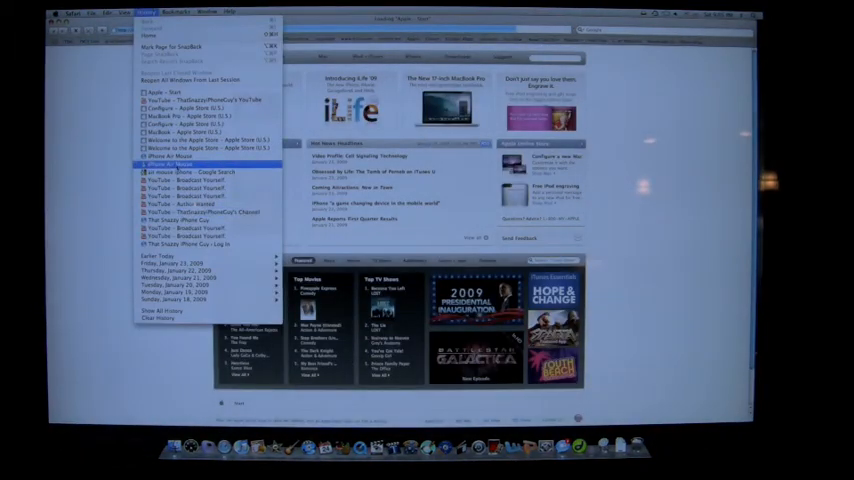
{"action": "left_click", "coordinate": [170, 164]}
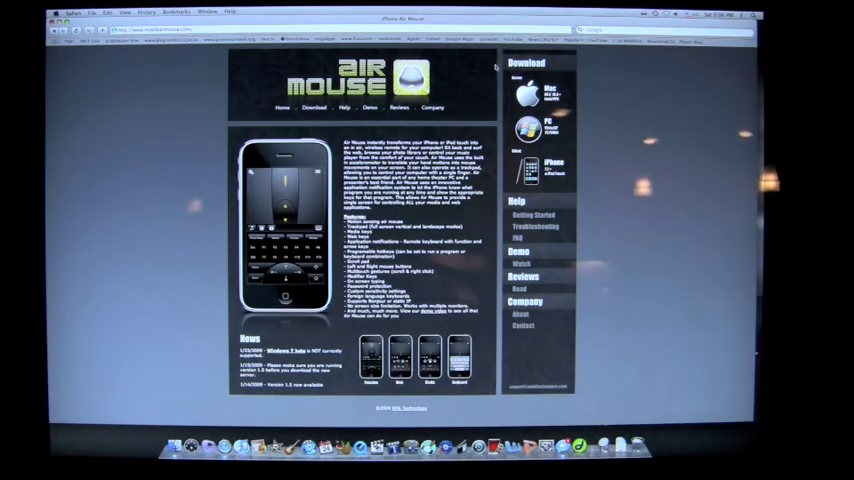